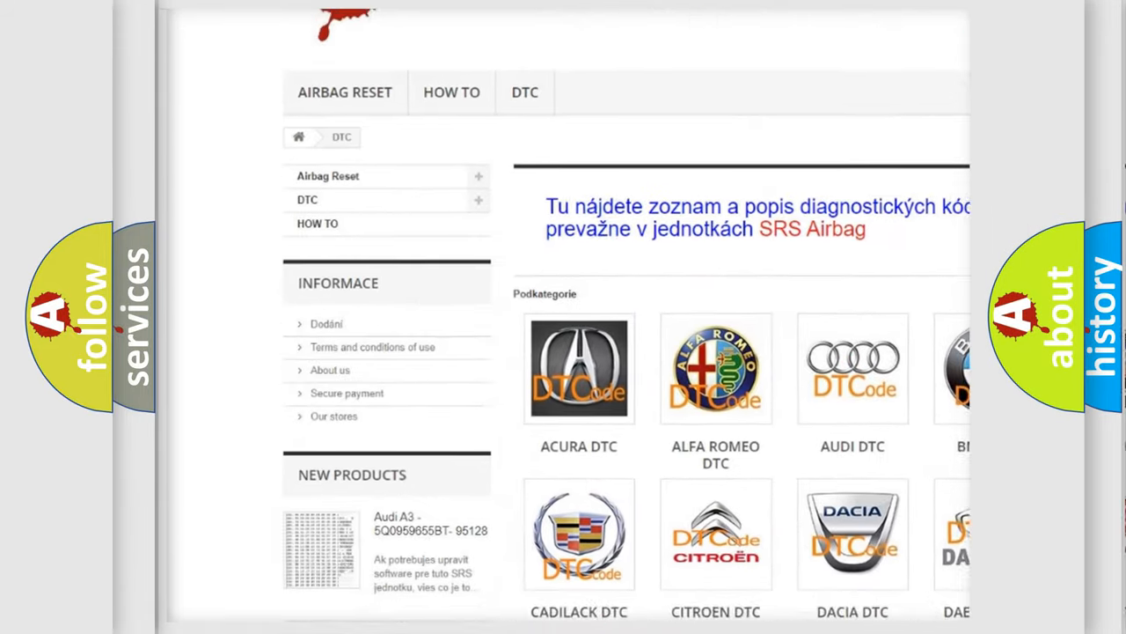
pyautogui.scroll(-3)
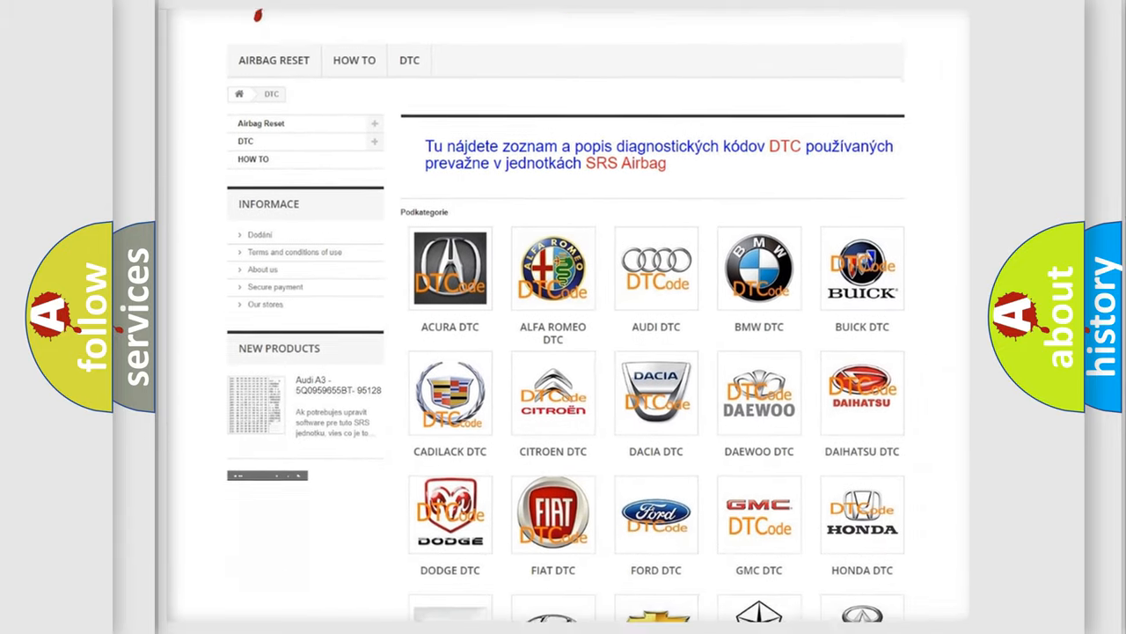
pyautogui.scroll(-3)
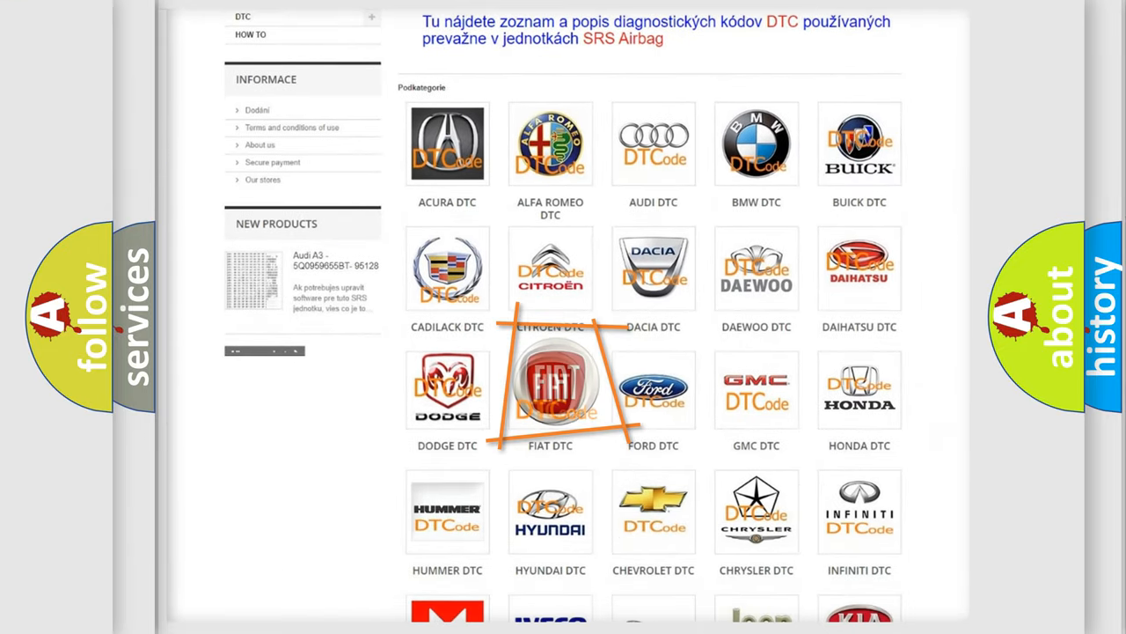